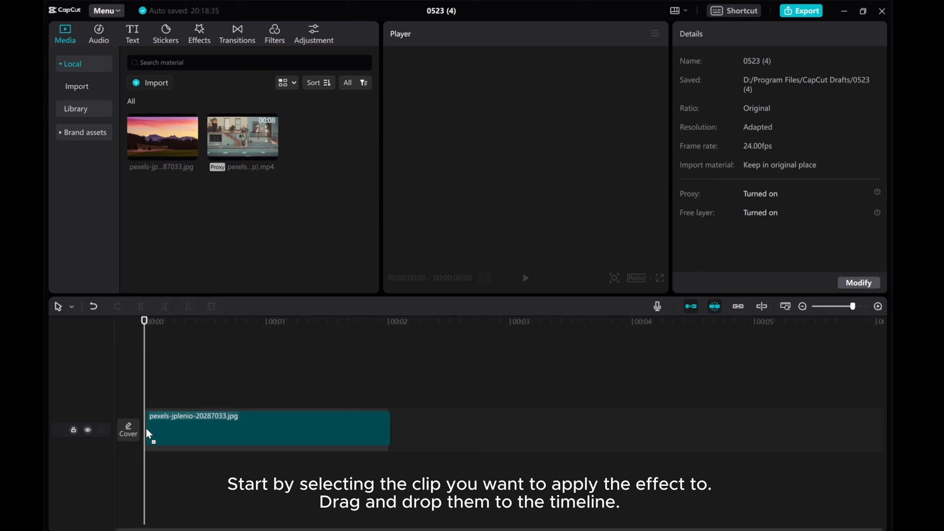
Step: Add the sunset landscape photo and the walking-person video to the timeline
{"action": "left_click", "coordinate": [241, 428]}
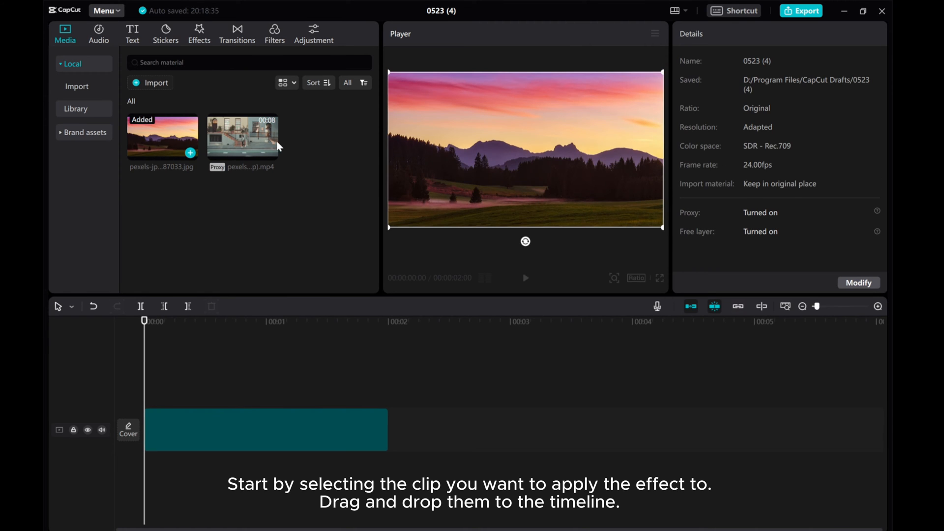
{"action": "left_click", "coordinate": [265, 429]}
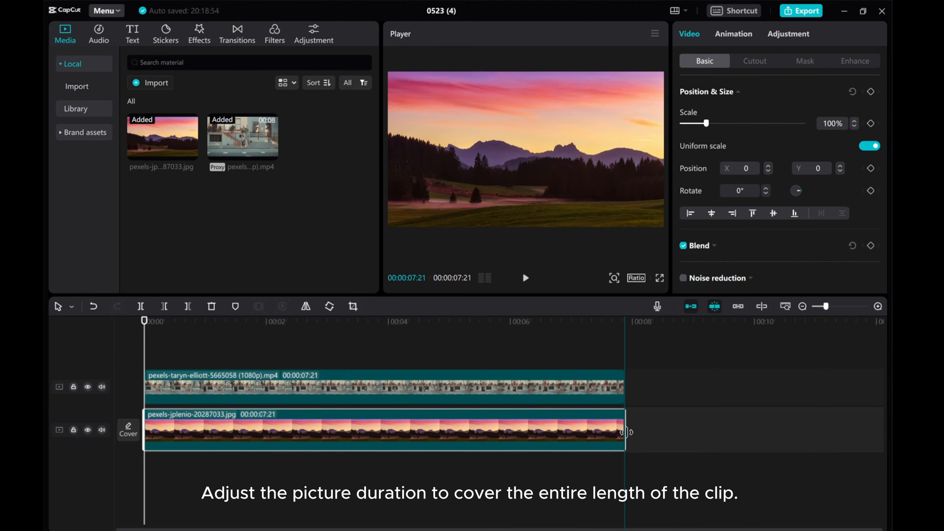
Step: Select the walking-person clip and preview playback for a few seconds
{"action": "left_click", "coordinate": [276, 387]}
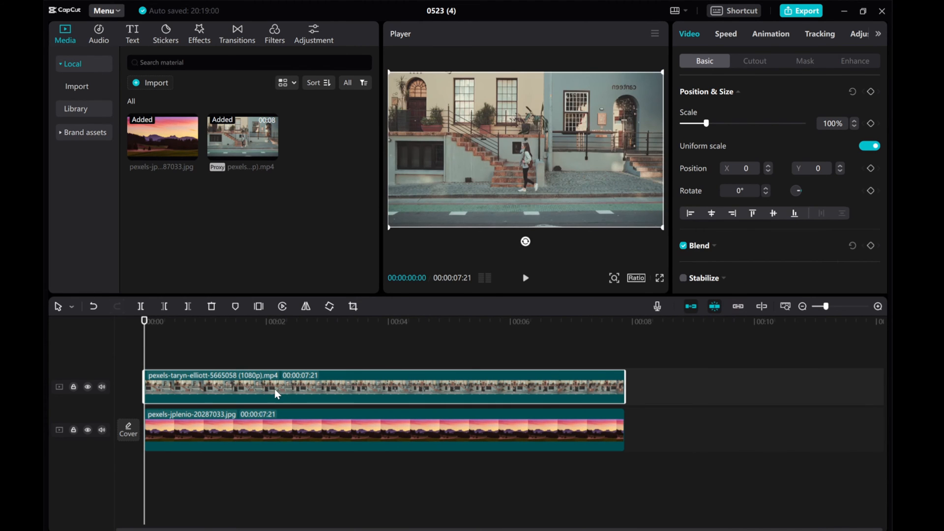
{"action": "mouse_move", "coordinate": [418, 336]}
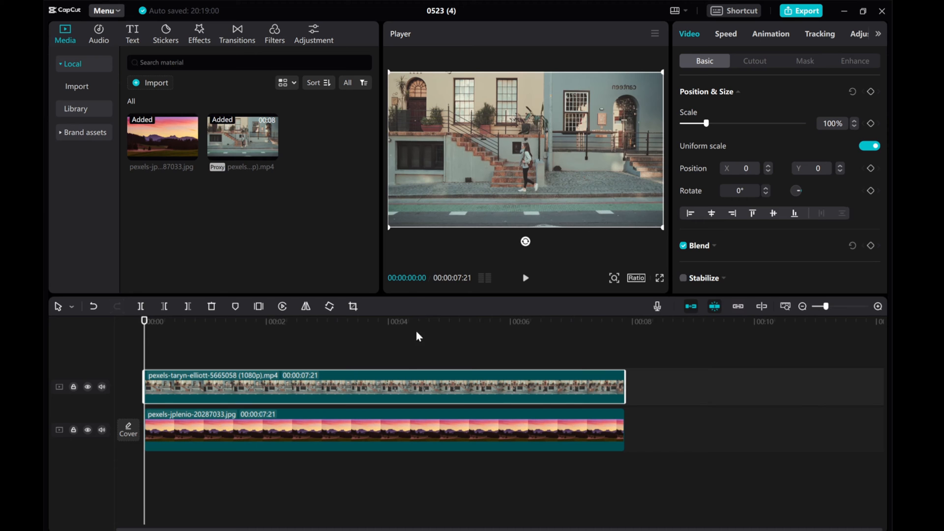
{"action": "left_click", "coordinate": [525, 277]}
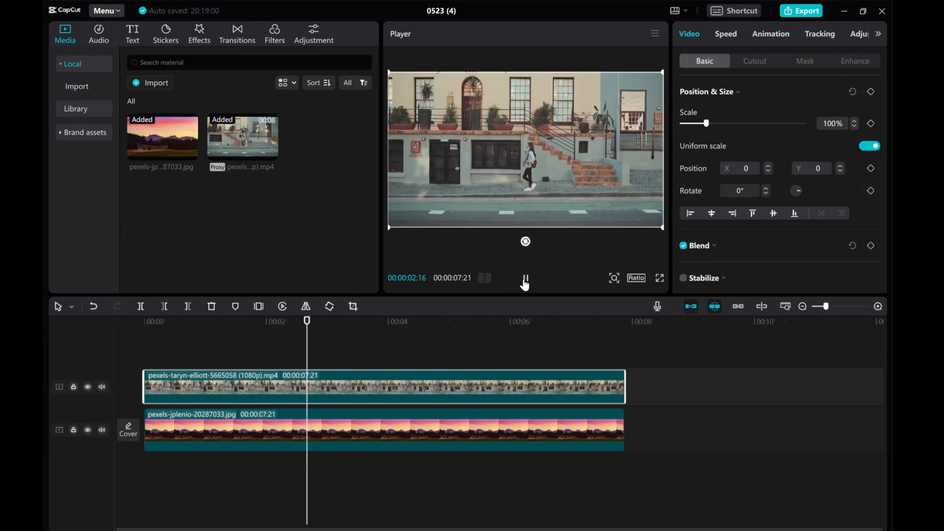
{"action": "left_click", "coordinate": [525, 278]}
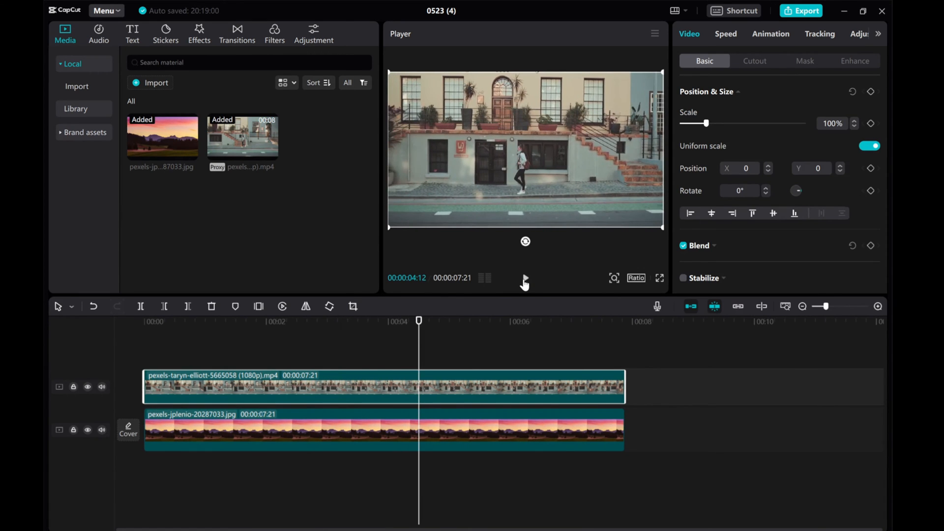
Step: Apply Auto cutout so only the walking person remains over the landscape
{"action": "left_click", "coordinate": [755, 60]}
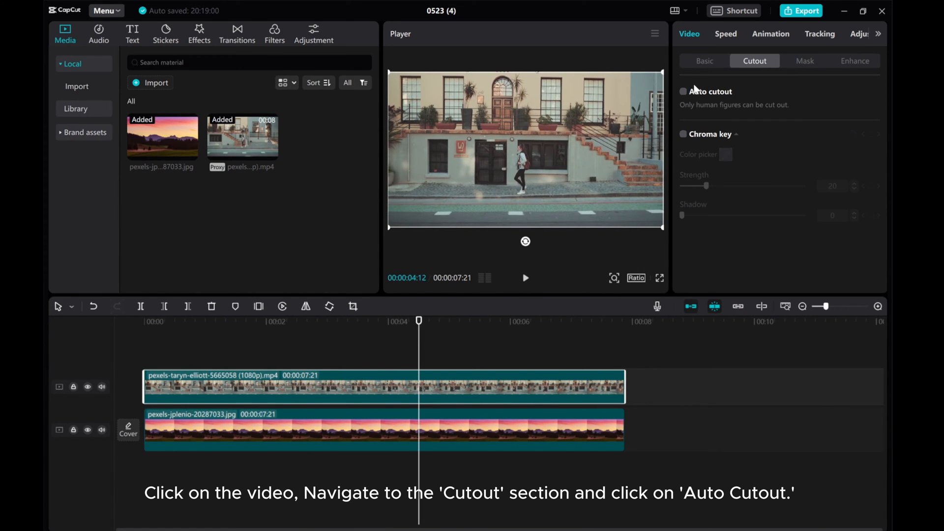
{"action": "left_click", "coordinate": [683, 91]}
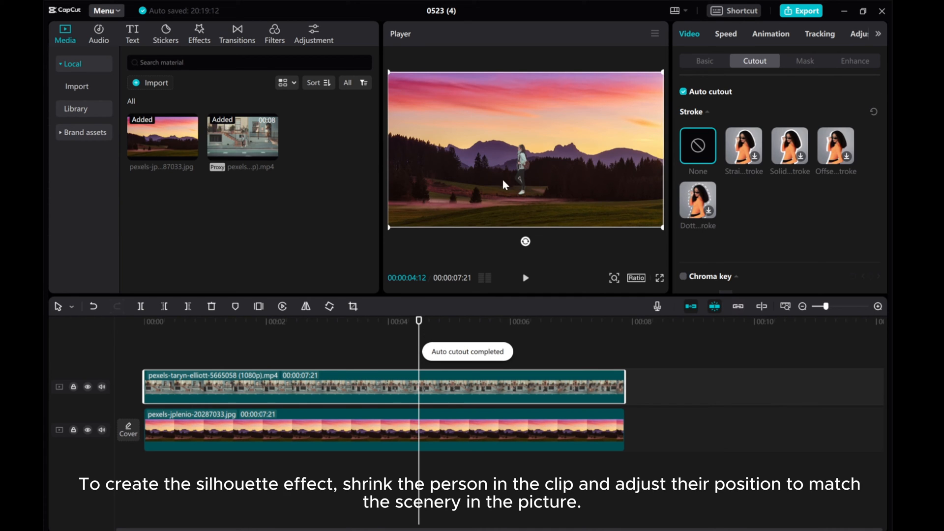
{"action": "mouse_move", "coordinate": [523, 172]}
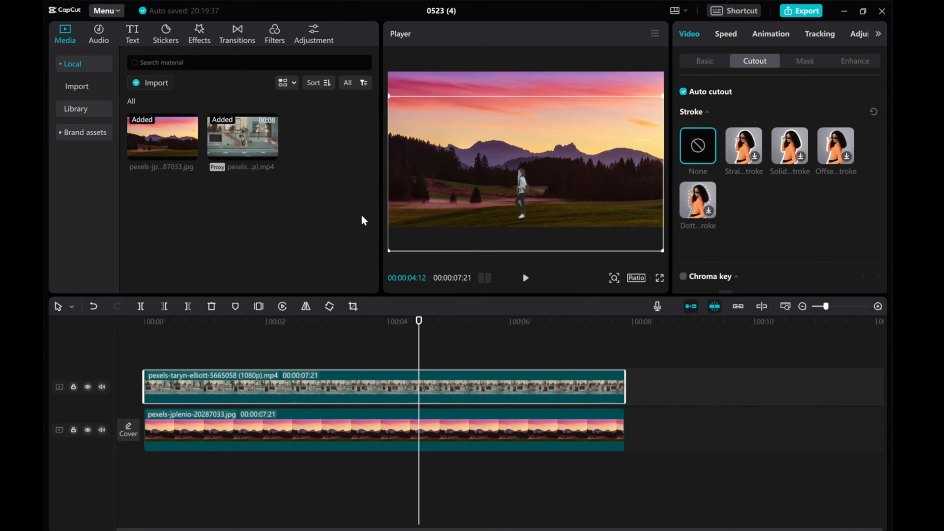
Step: Shrink the cut-out walker and place them lower on the meadow in front of the trees
{"action": "left_click", "coordinate": [525, 277]}
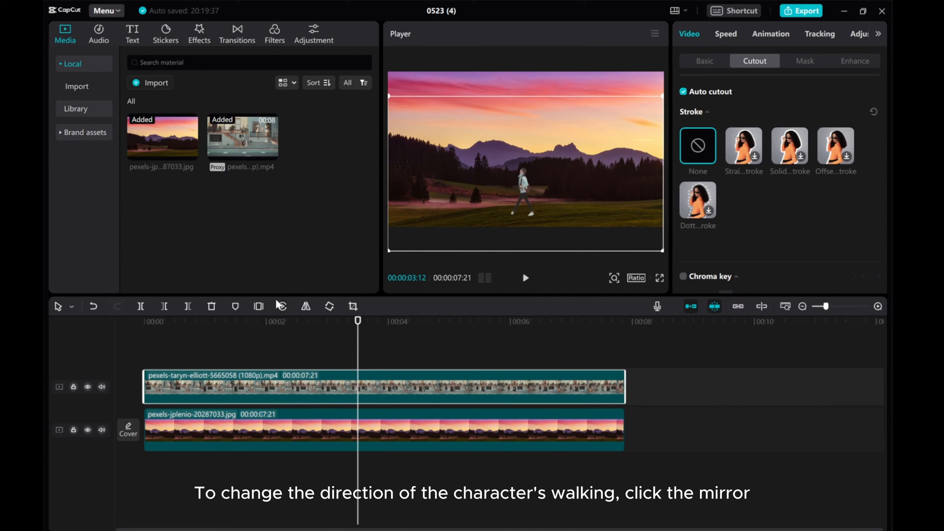
{"action": "mouse_move", "coordinate": [305, 306]}
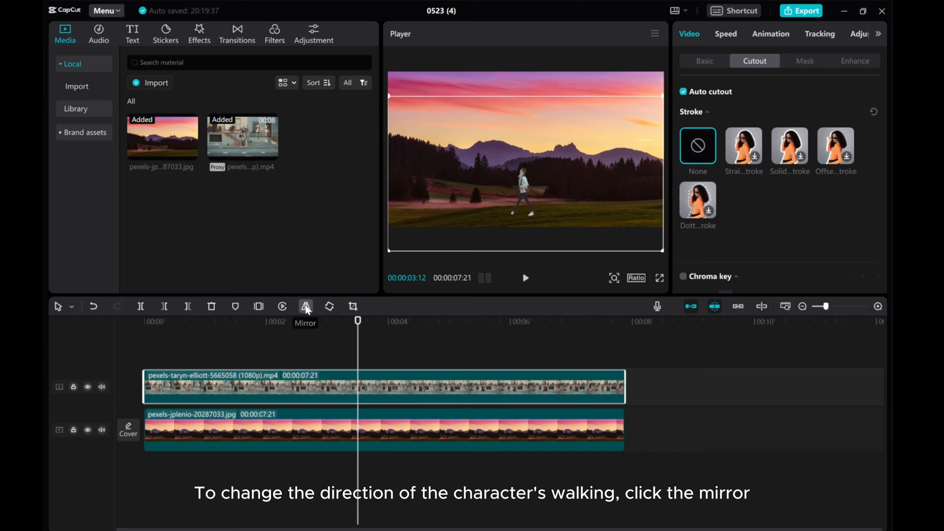
Step: Mirror the walker to face the opposite direction and reselect the video clip
{"action": "left_click", "coordinate": [305, 306]}
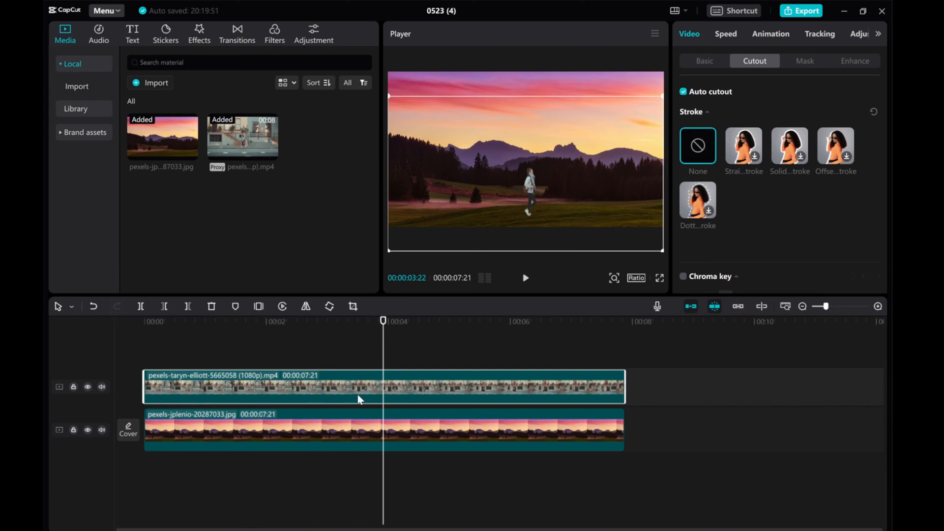
{"action": "left_click", "coordinate": [839, 34]}
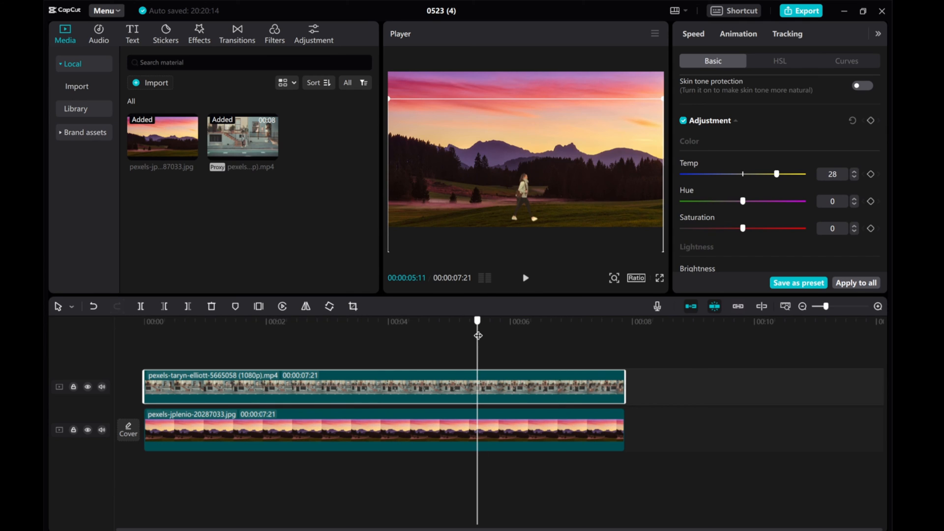
Step: Warm the walker's colours with Temp at 28 in Adjustment > Basic
{"action": "scroll", "scroll_direction": "down", "scroll_amount": 3}
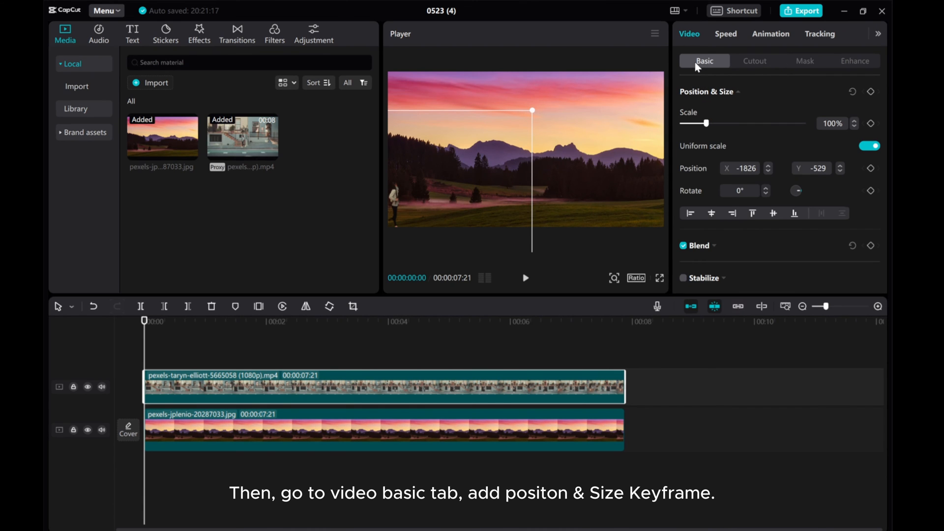
Step: Set the walker's start position at the left edge, X -1826, Y -529, with a keyframe
{"action": "left_click", "coordinate": [869, 91]}
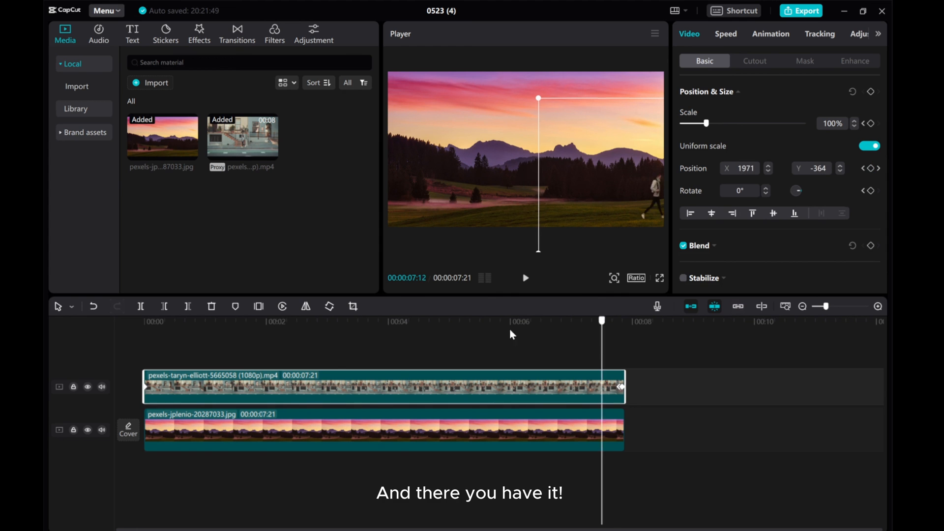
{"action": "left_click", "coordinate": [144, 321]}
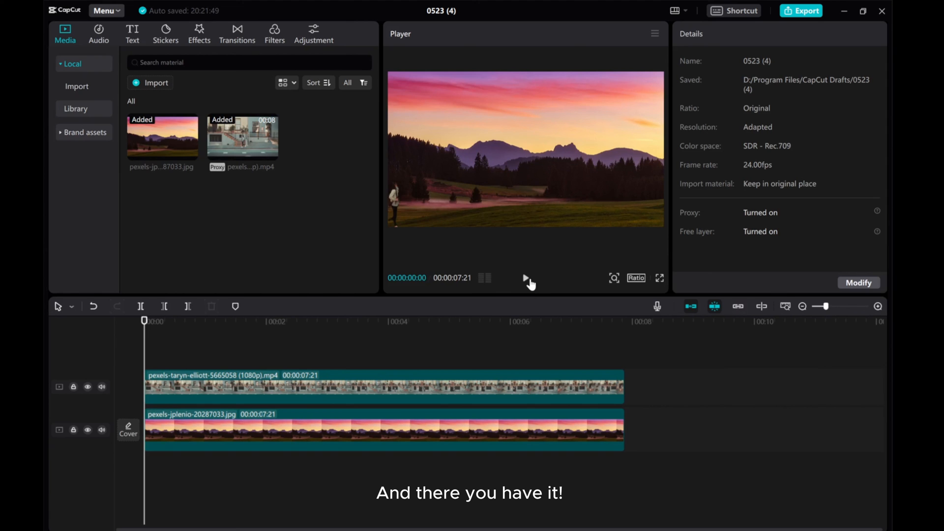
{"action": "left_click", "coordinate": [524, 278]}
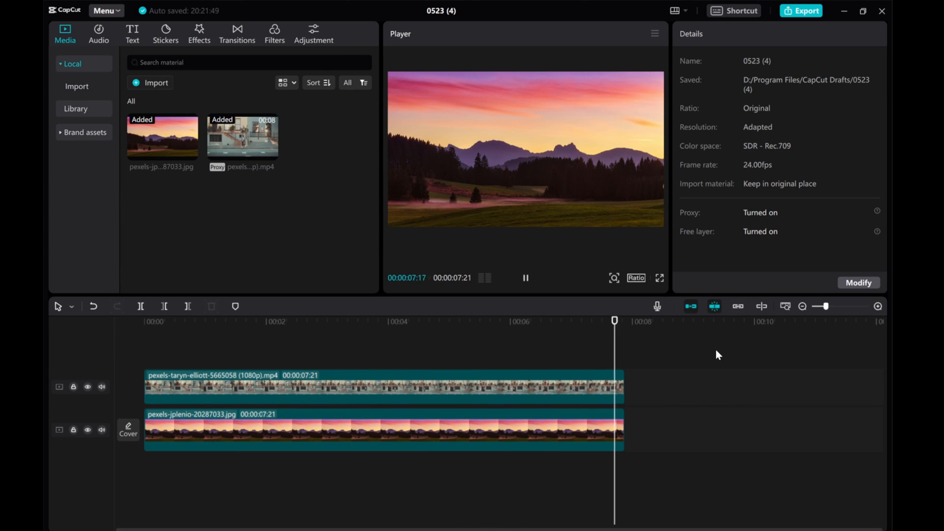
{"action": "left_click", "coordinate": [166, 321]}
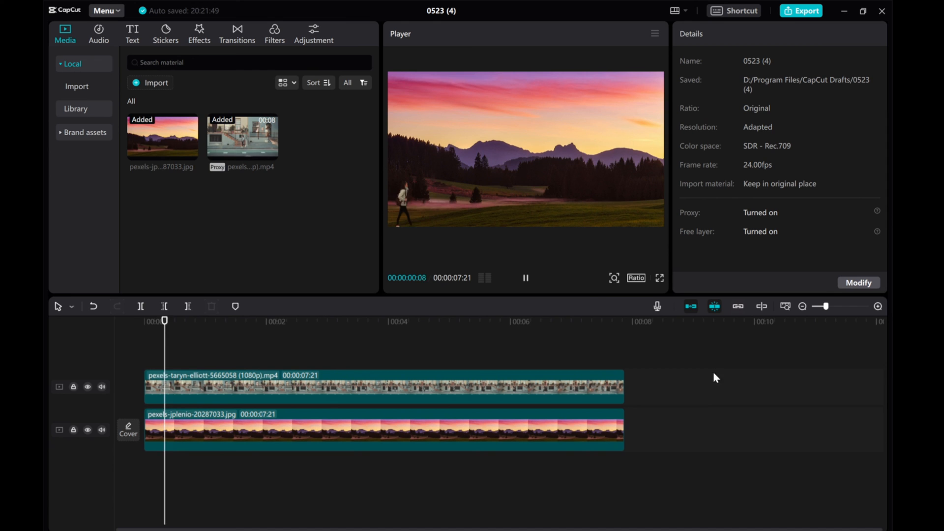